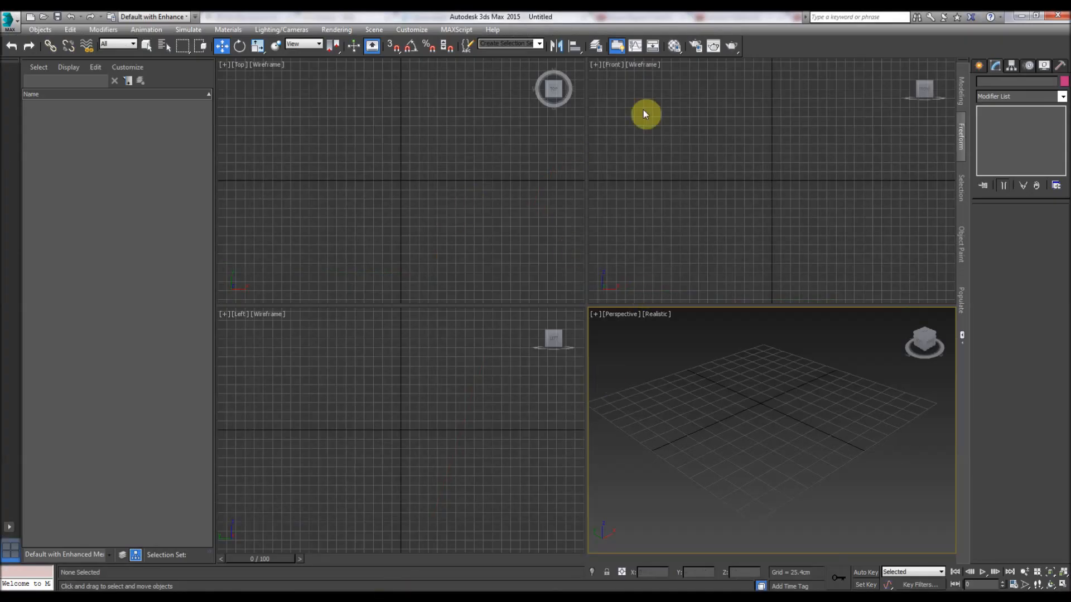
pyautogui.moveTo(979, 67)
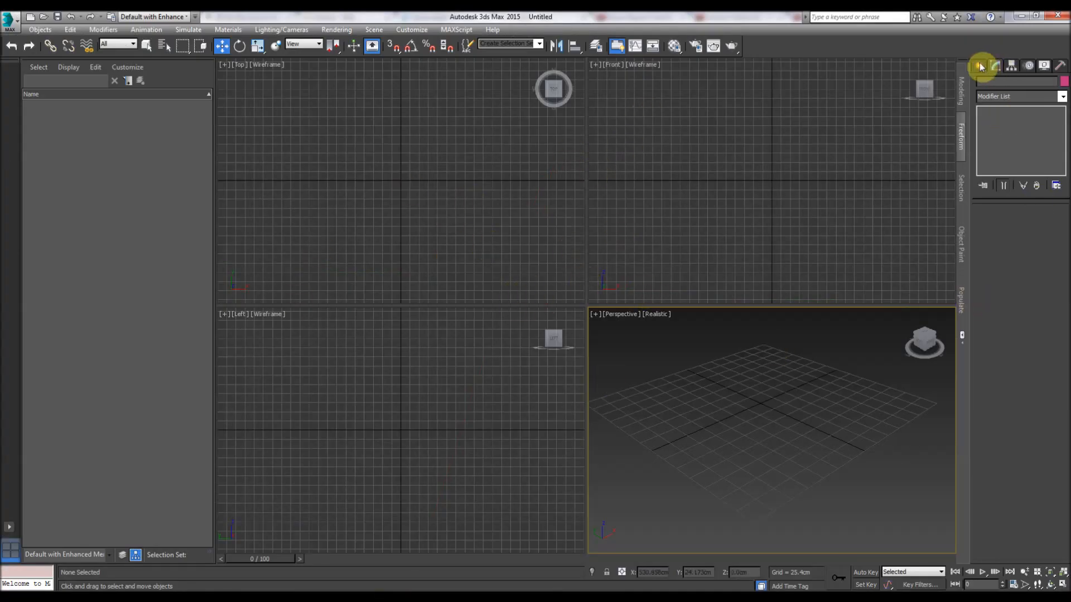
# - Draw a box with 4 length, width and height segments, then bring up the Material Editor
pyautogui.click(980, 65)
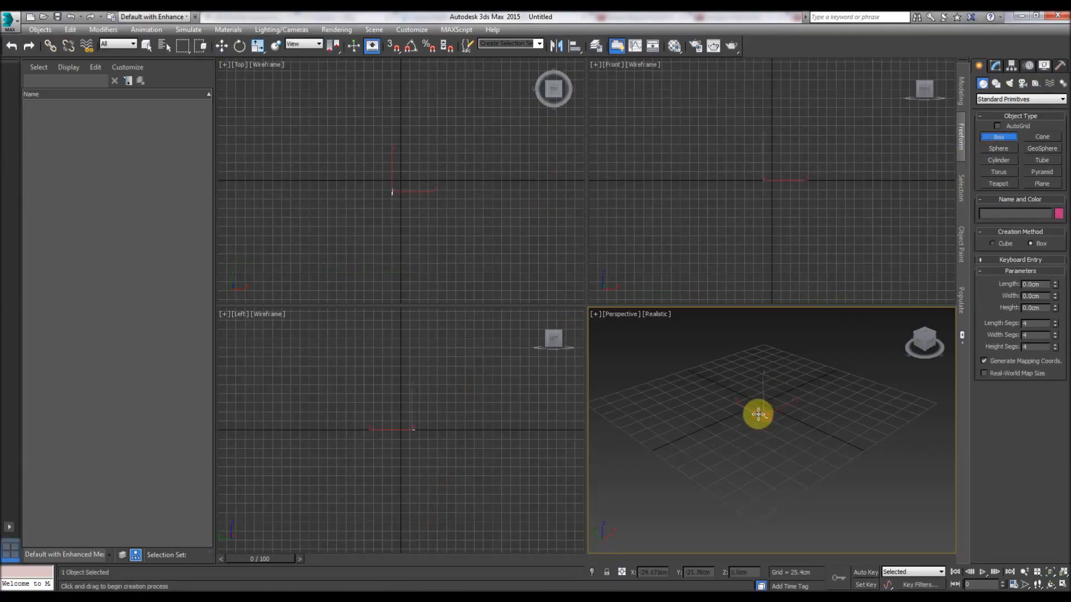
pyautogui.moveTo(758, 413); pyautogui.dragTo(782, 340)
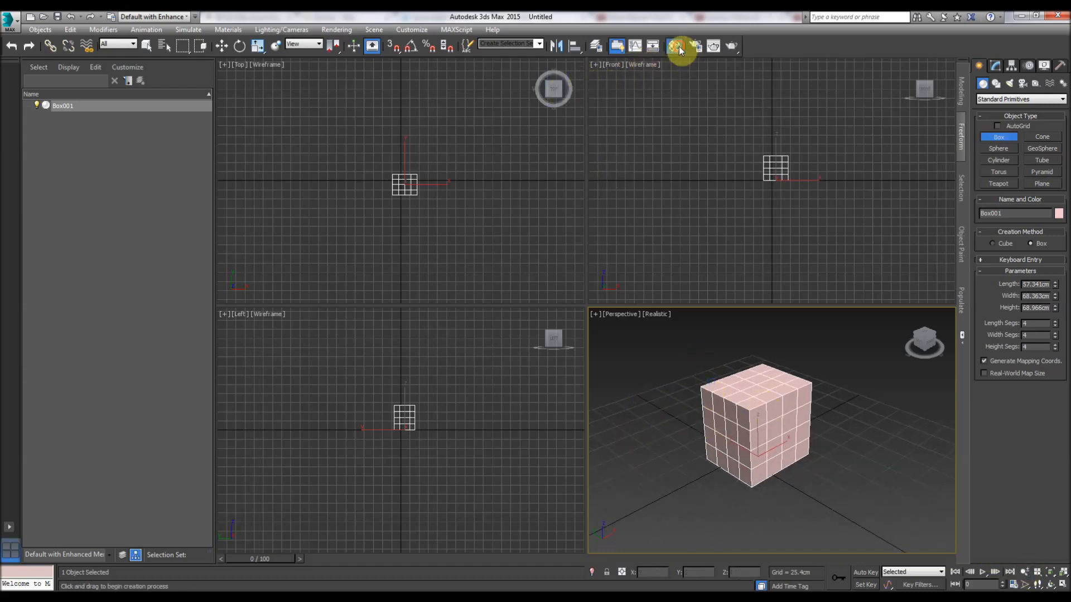
pyautogui.click(678, 46)
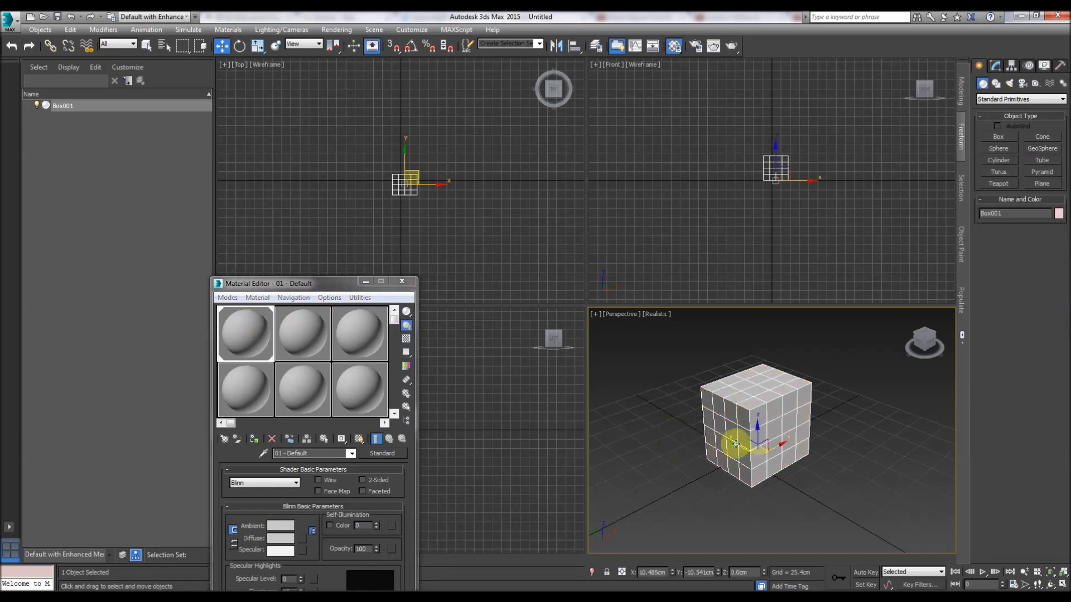
pyautogui.click(994, 66)
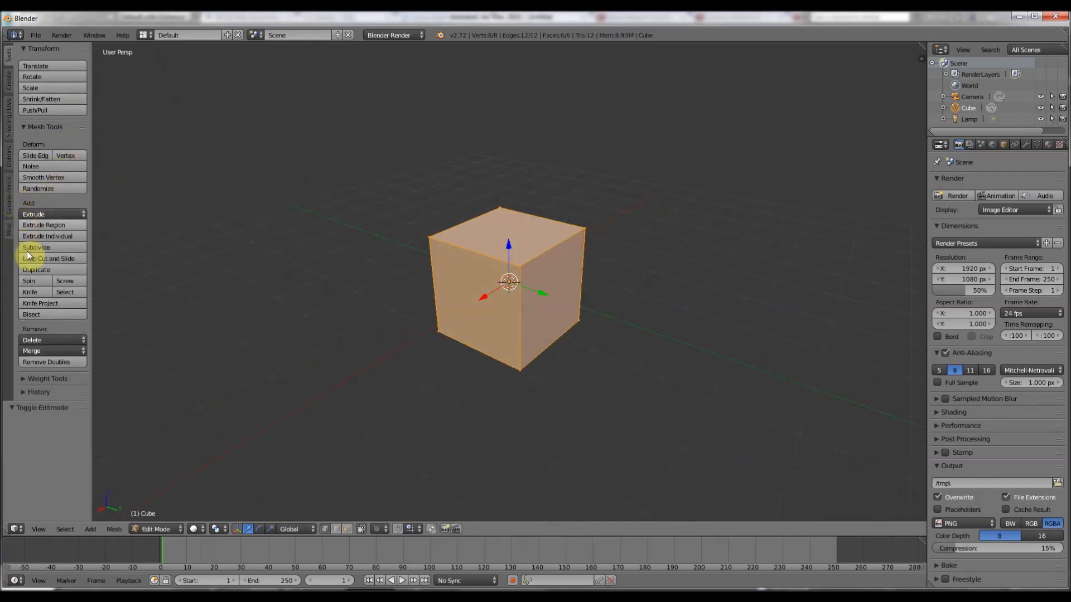
# - Subdivide Blender's cube twice, adjust the 3ds Max box width, and return to Object Mode
pyautogui.click(37, 247)
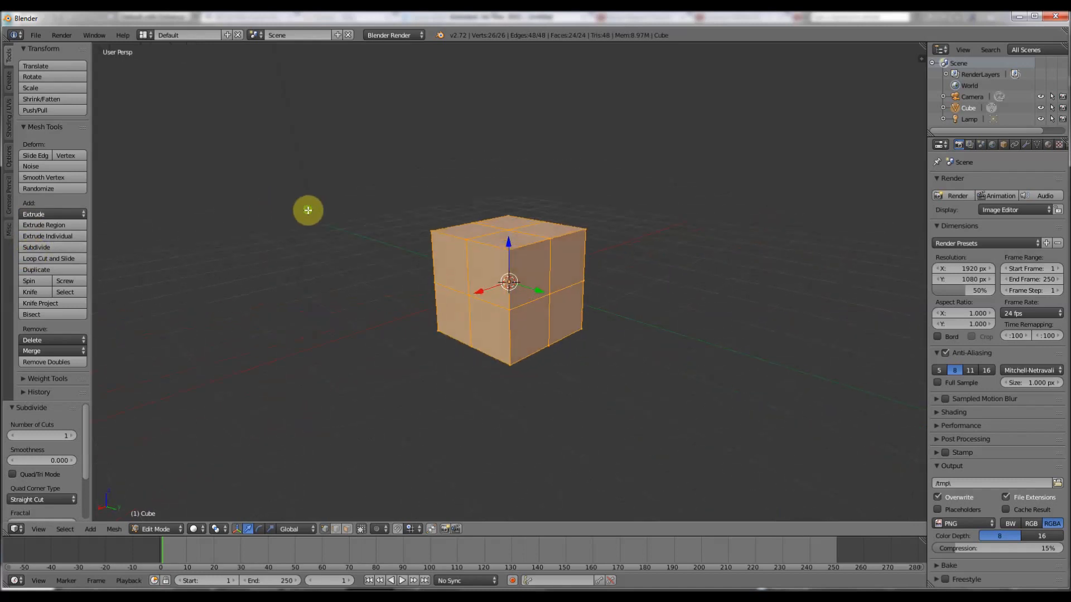
pyautogui.click(36, 247)
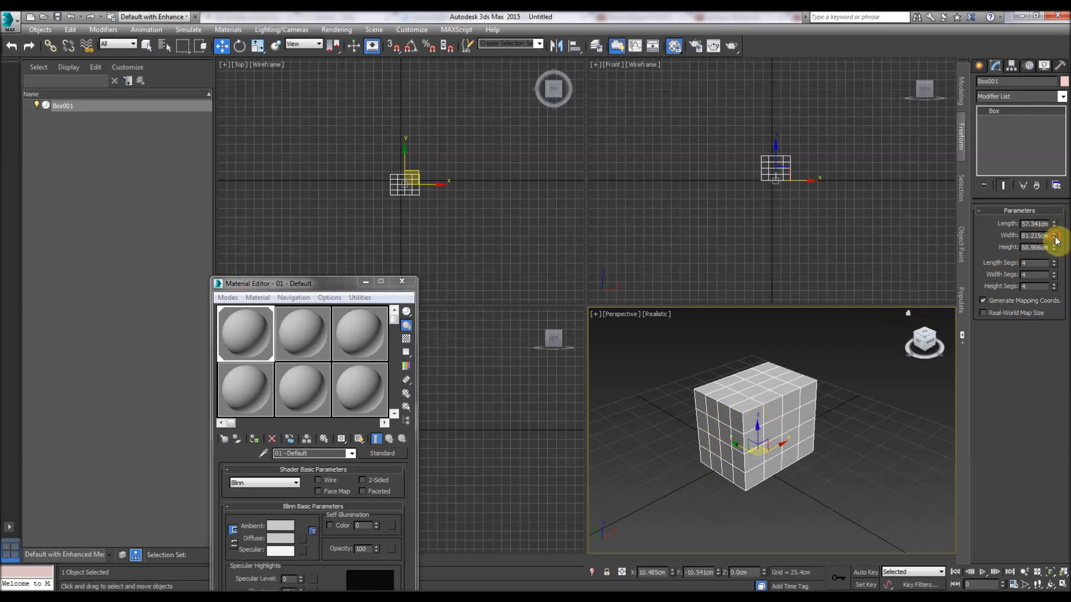
pyautogui.moveTo(1055, 235); pyautogui.dragTo(1054, 246)
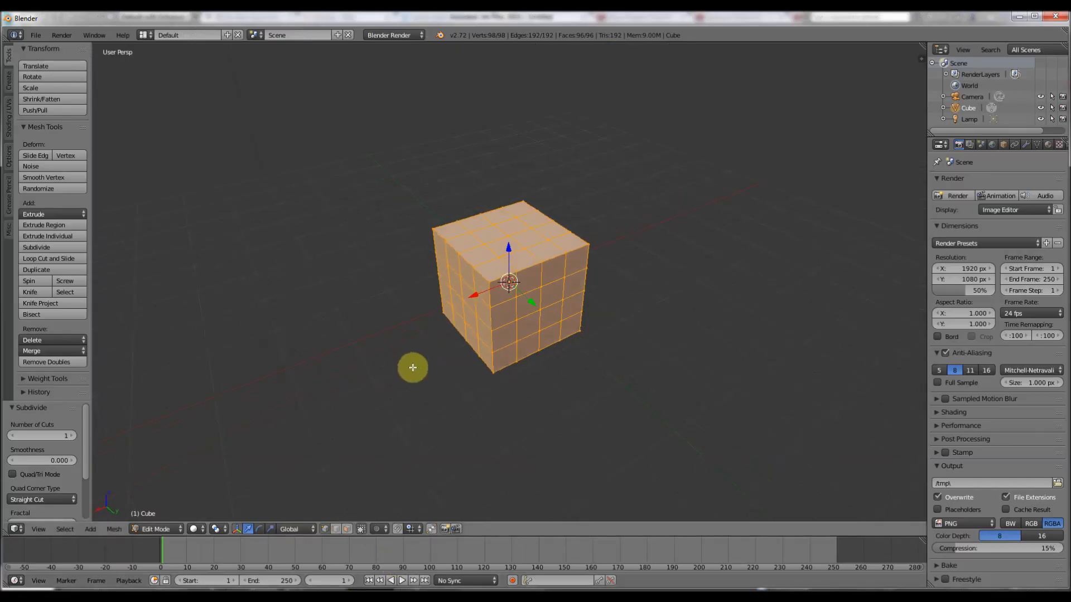
pyautogui.press('Tab')
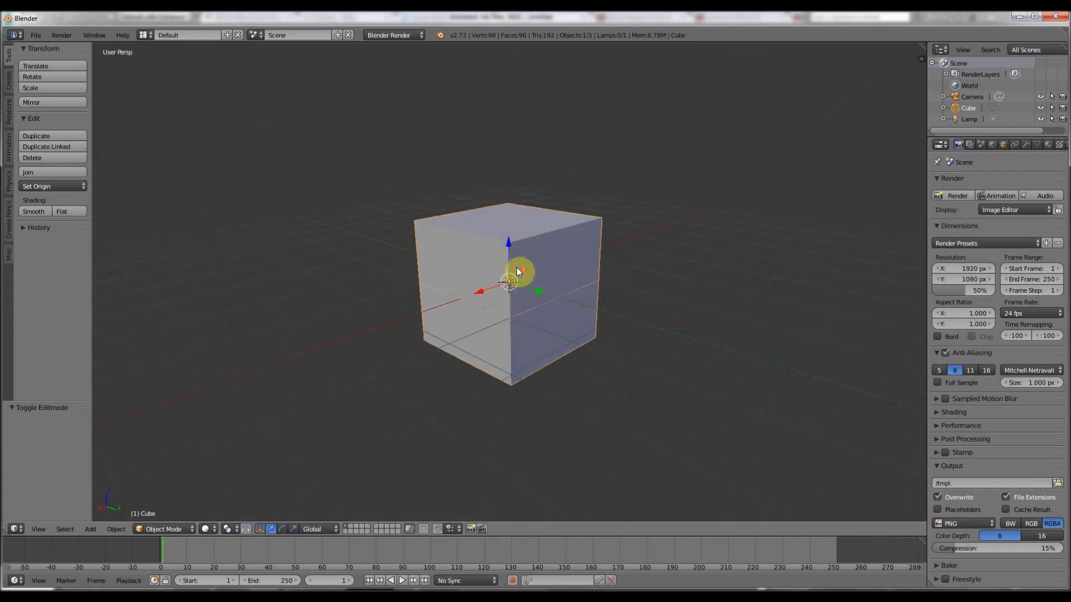
pyautogui.moveTo(519, 270); pyautogui.dragTo(471, 286)
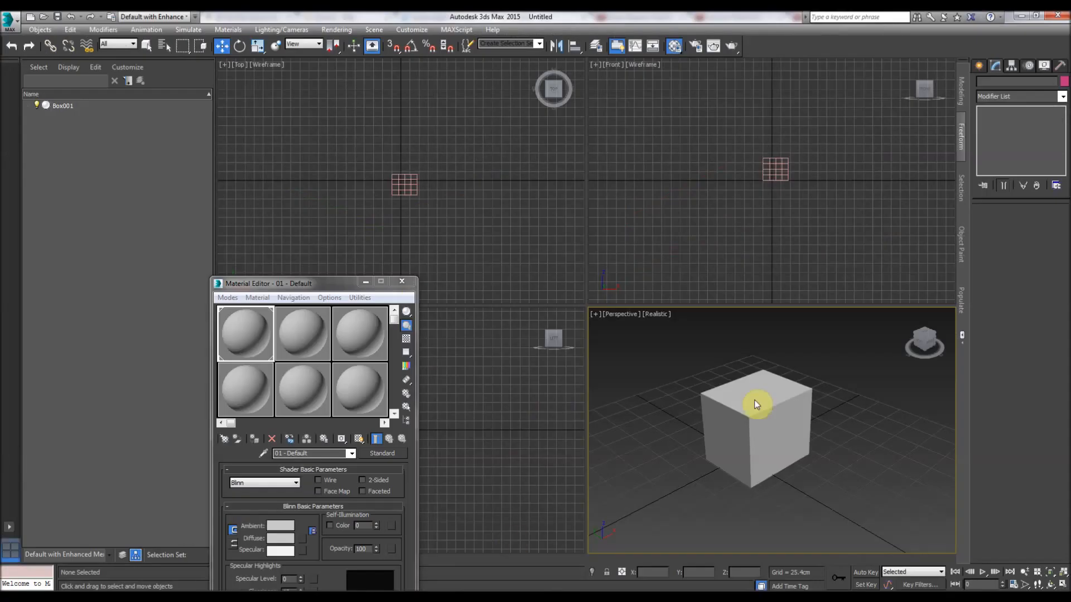
# - Select the segmented box and convert it to Editable Poly from the right-click menu
pyautogui.click(755, 420)
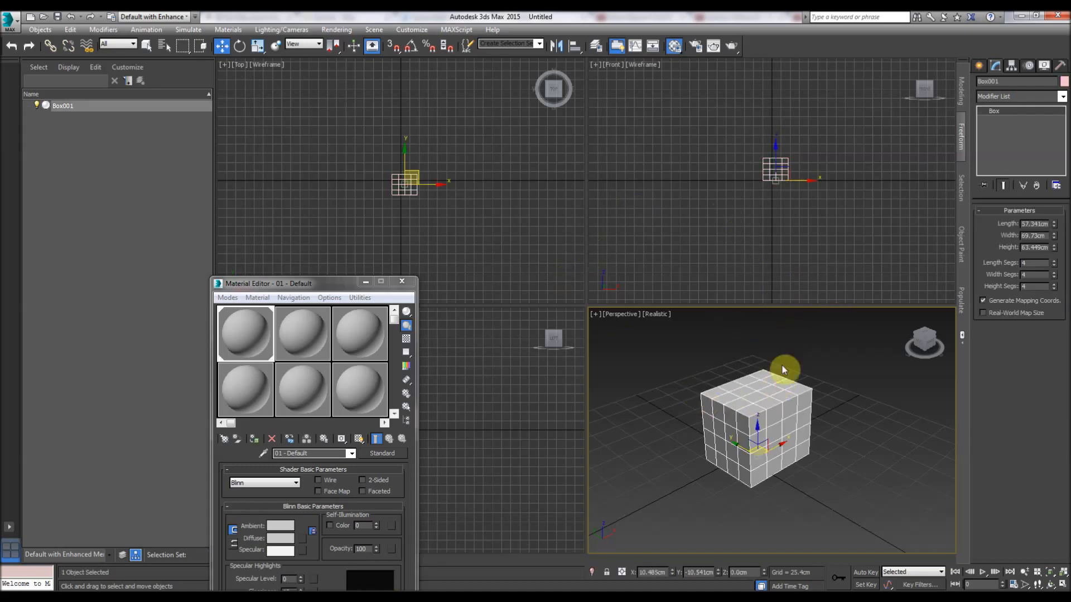
pyautogui.moveTo(818, 375)
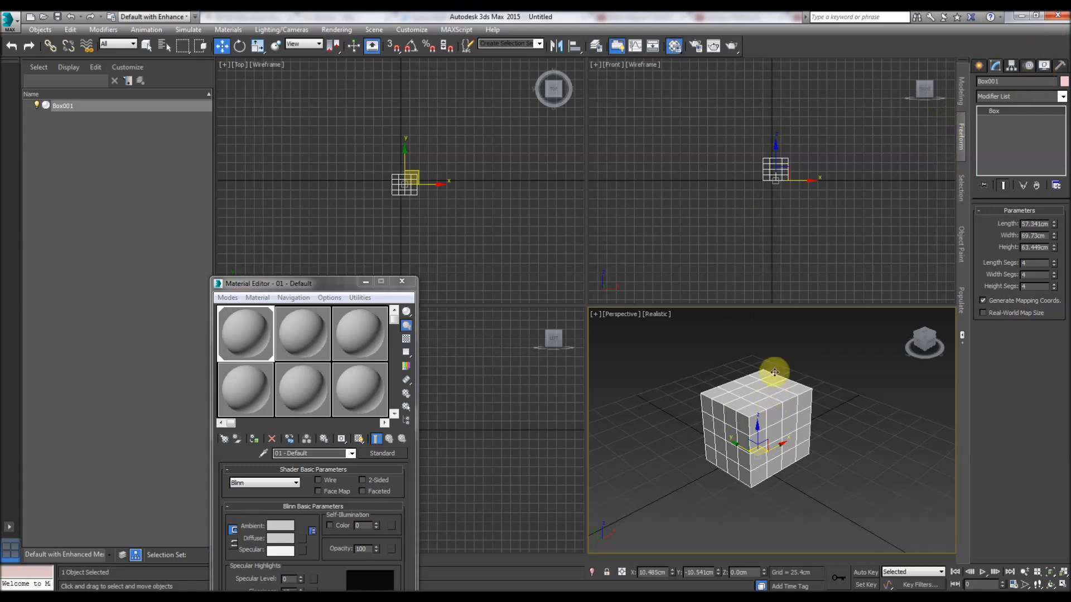
pyautogui.rightClick(772, 372)
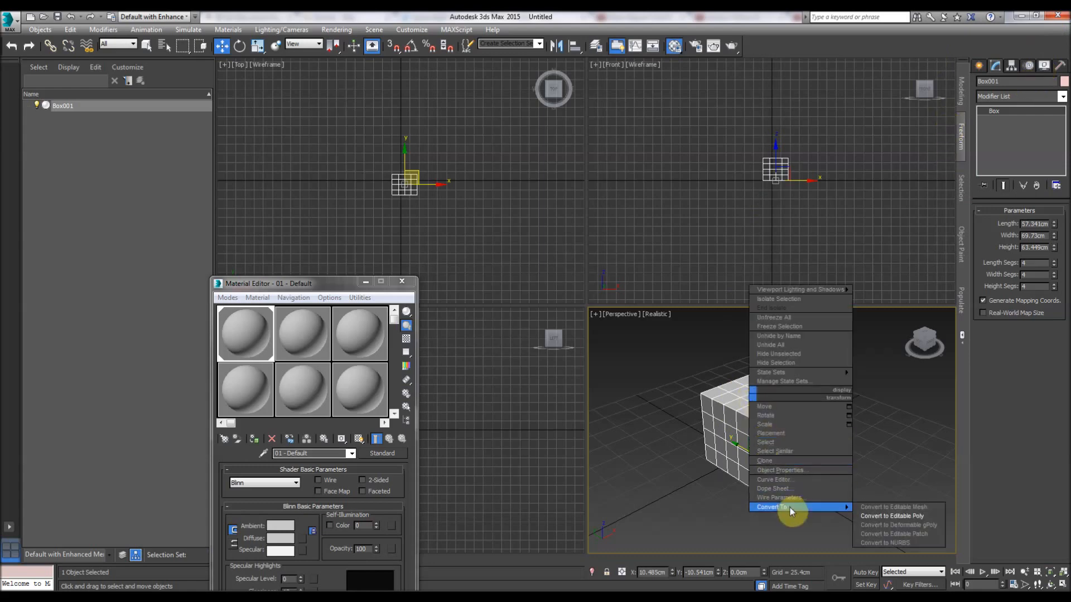
pyautogui.moveTo(882, 524)
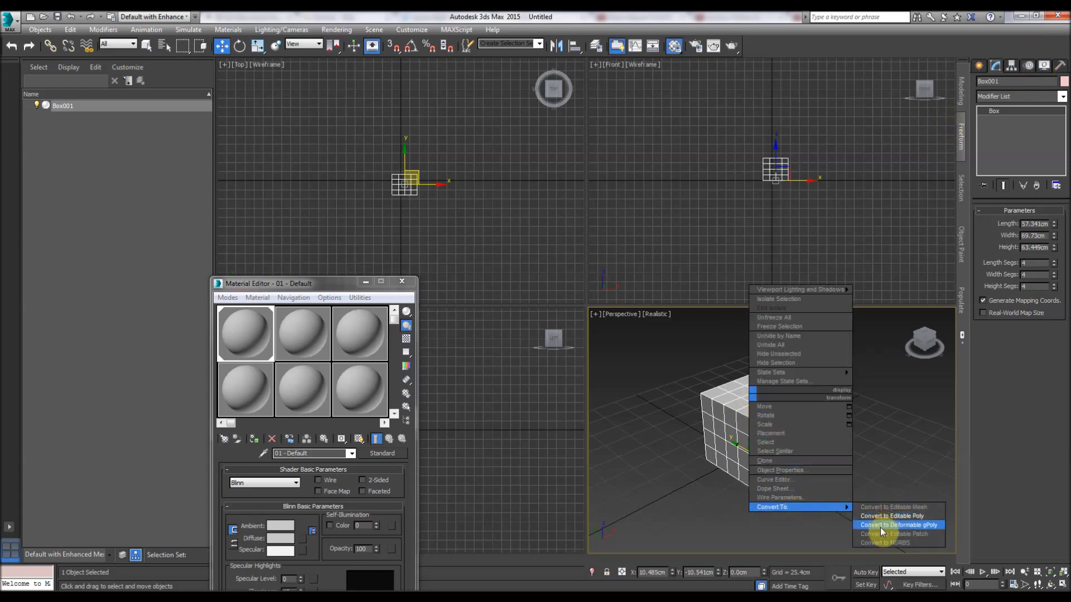
pyautogui.moveTo(891, 515)
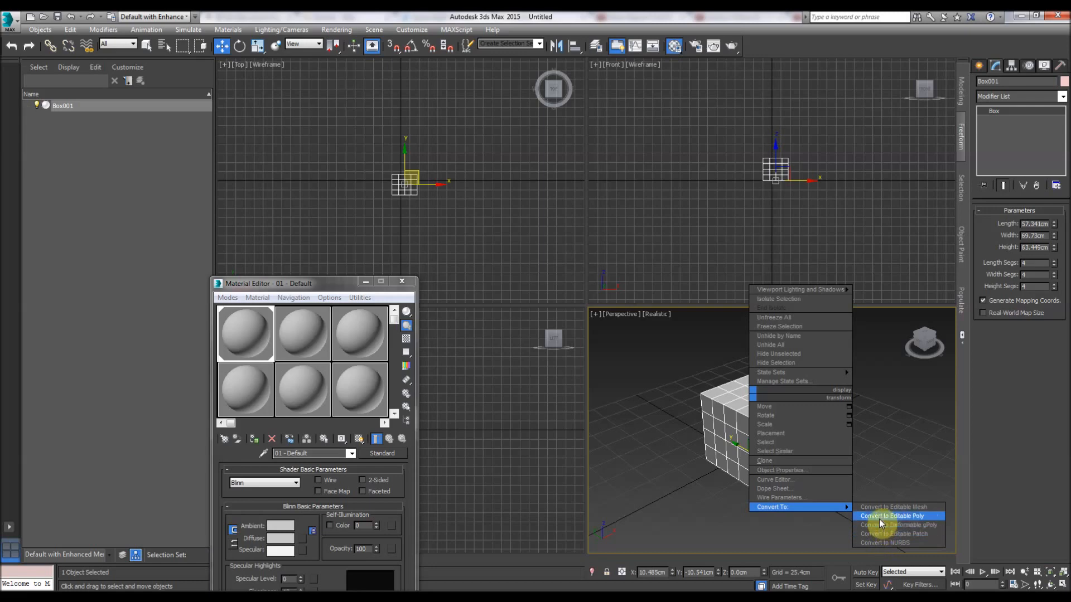
pyautogui.click(891, 515)
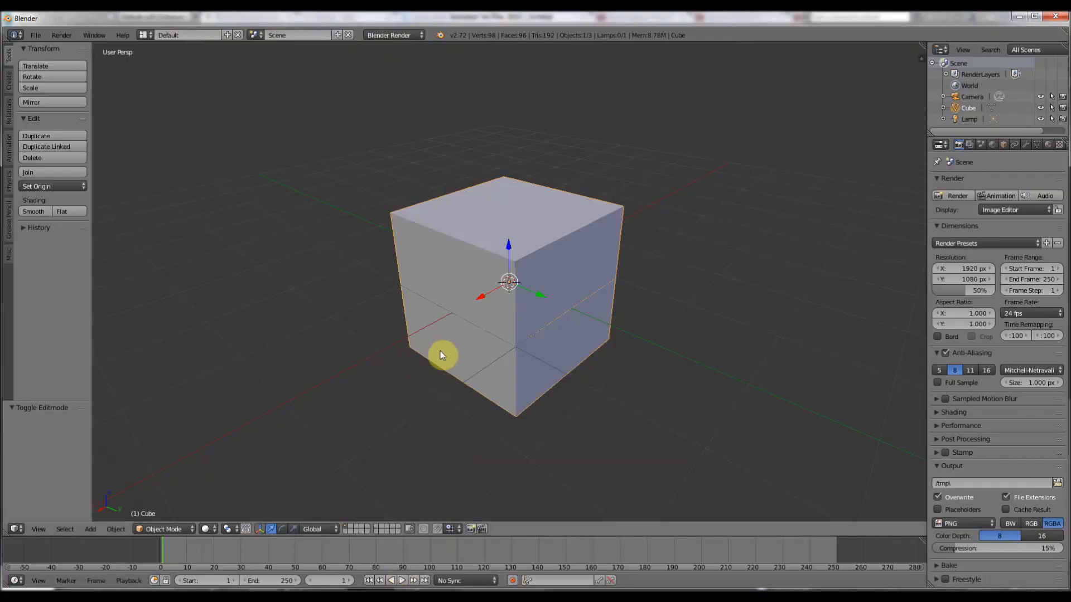
# - Put Blender's subdivided cube into Edit Mode and select a face
pyautogui.press('Tab')
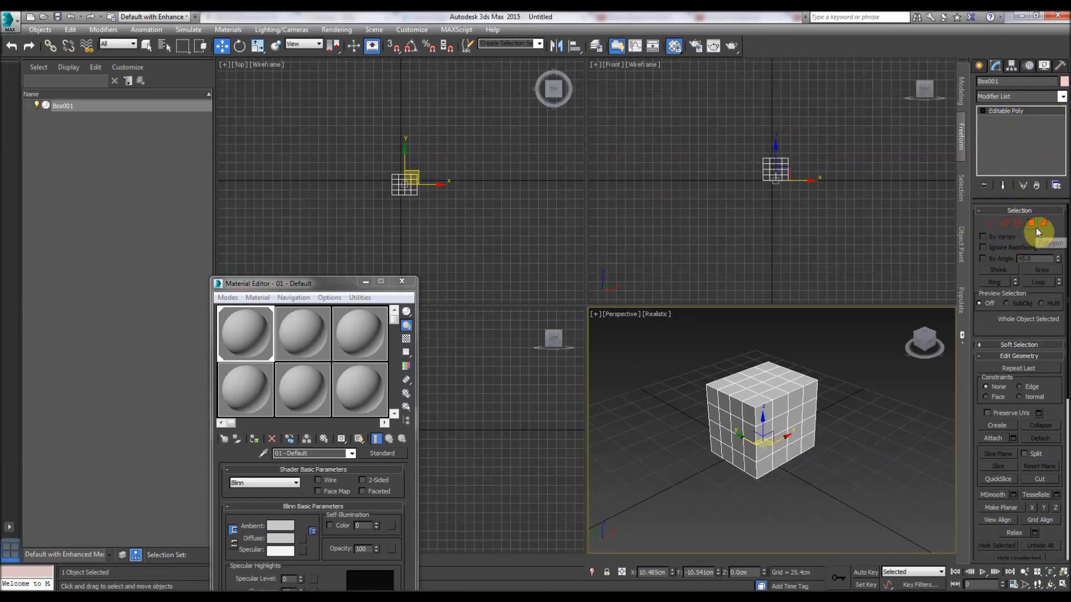
pyautogui.moveTo(995, 231)
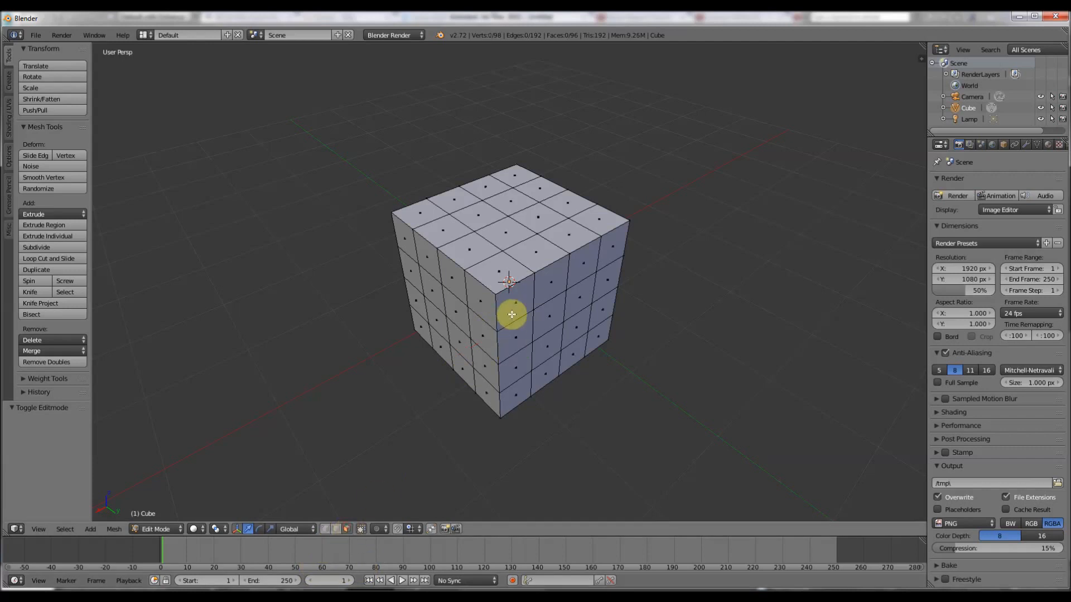
pyautogui.click(511, 314)
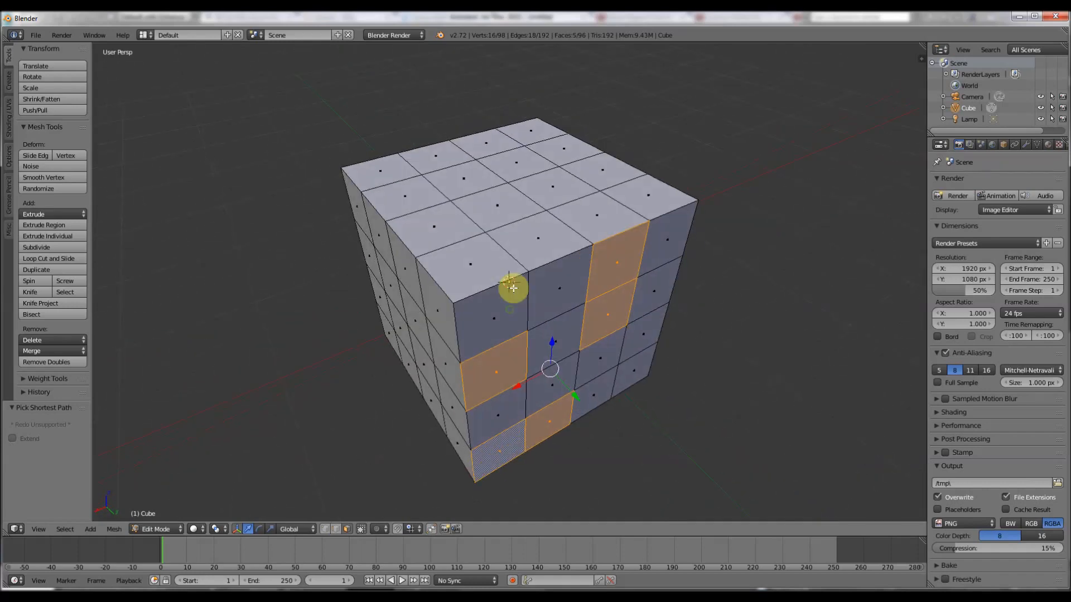
# - Orbit the view around the cube to see its selected faces
pyautogui.moveTo(512, 286); pyautogui.dragTo(564, 333)
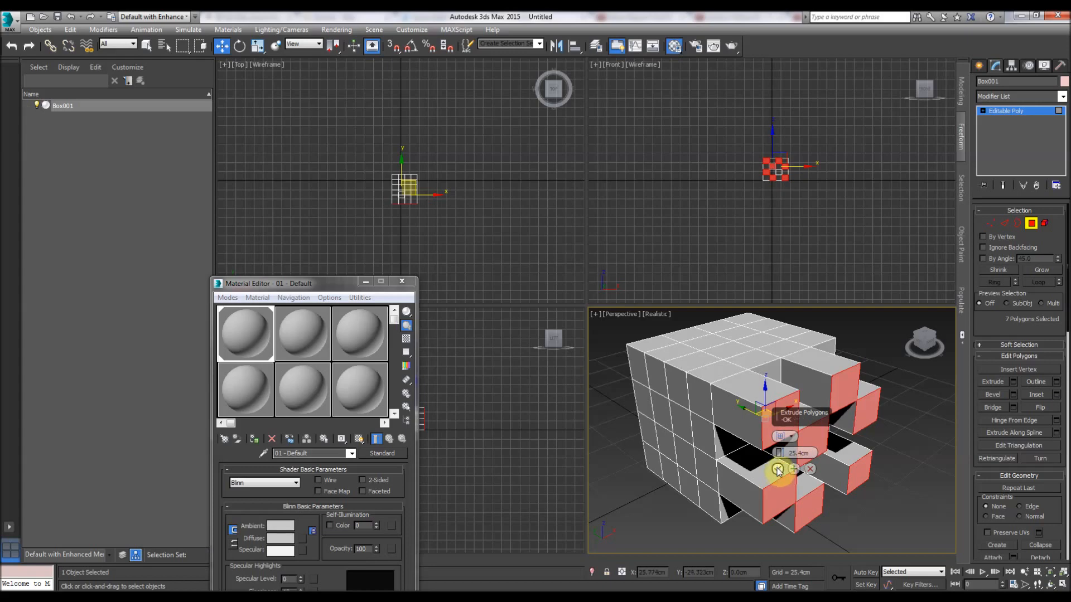
# - Orbit and zoom out on the extruded box, exit polygon editing, and return the cube to Object Mode
pyautogui.moveTo(777, 469); pyautogui.dragTo(768, 427)
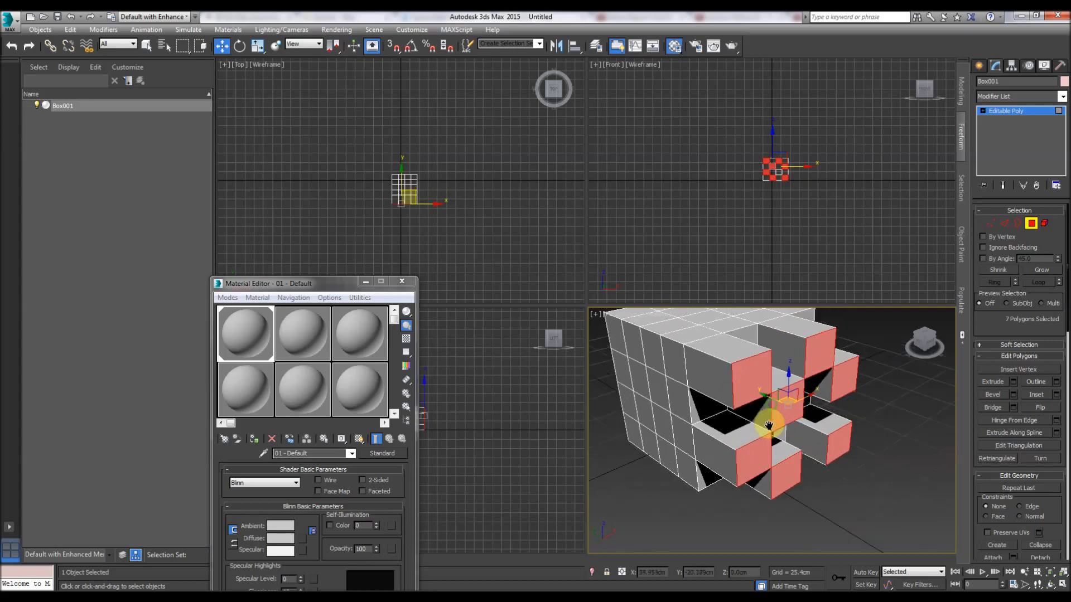
pyautogui.moveTo(769, 427); pyautogui.dragTo(768, 410)
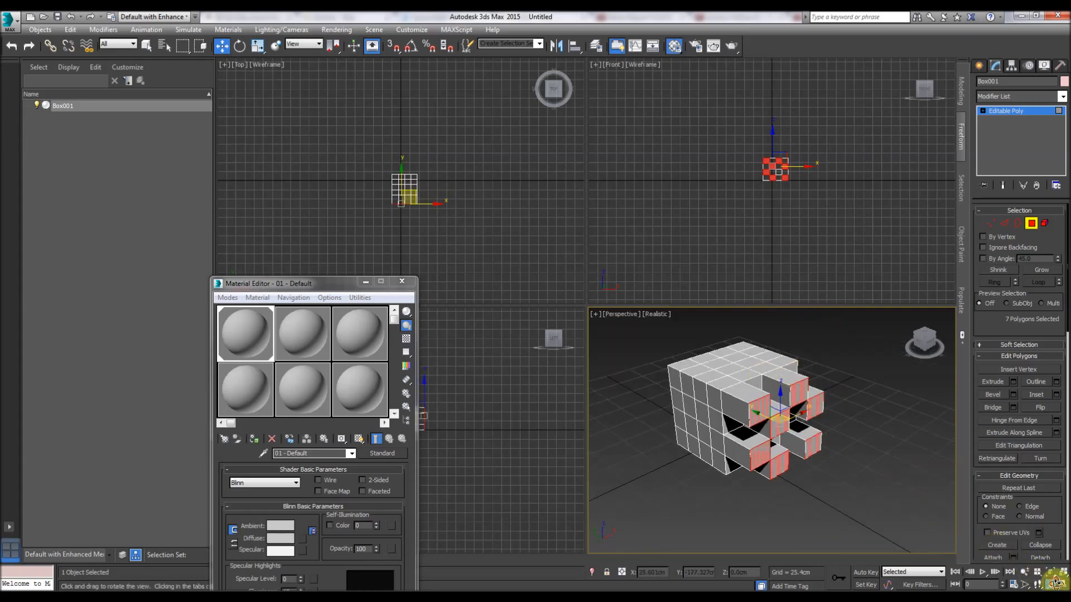
pyautogui.click(1034, 224)
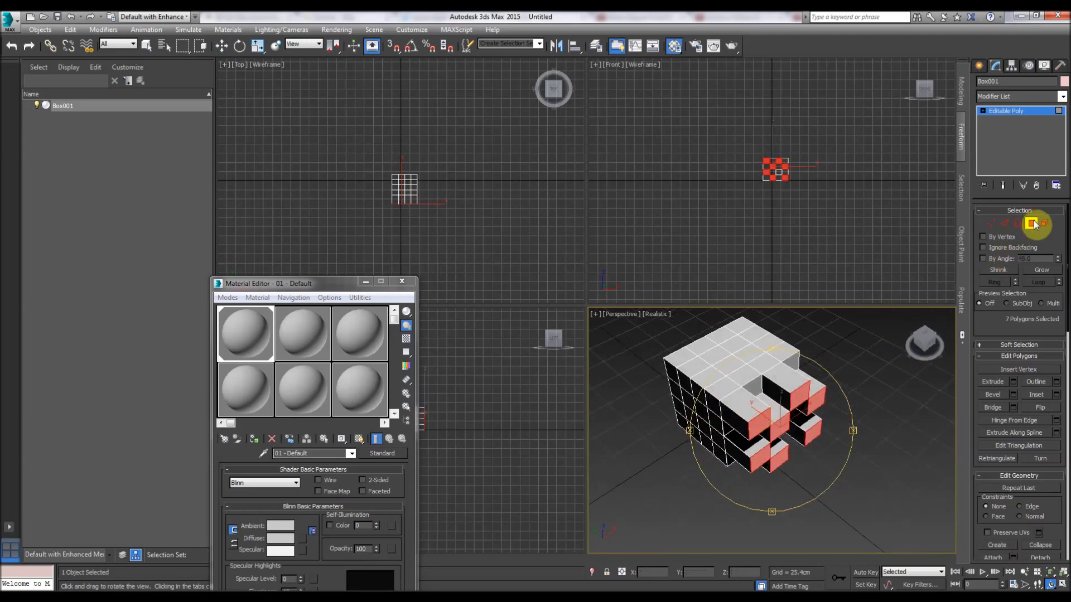
pyautogui.click(1034, 224)
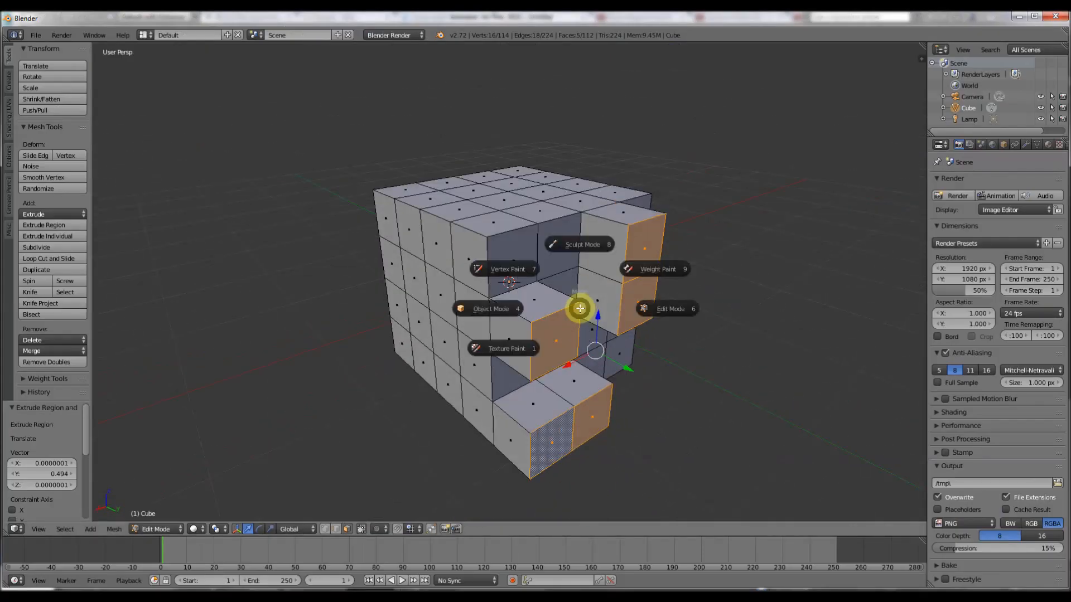
pyautogui.click(489, 308)
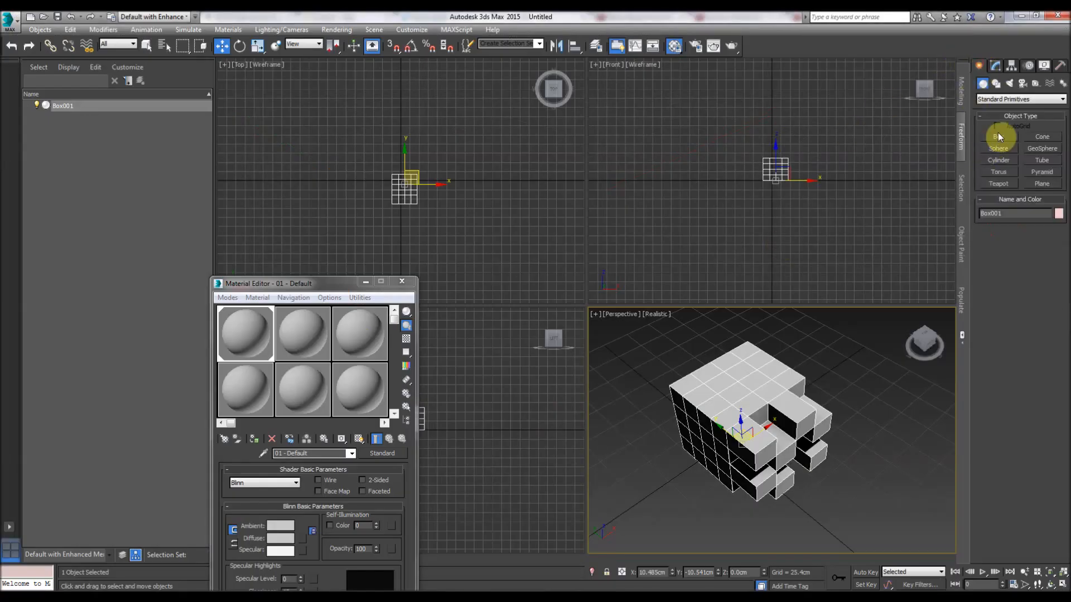
# - Choose the Sphere primitive under Create > Standard Primitives
pyautogui.click(998, 148)
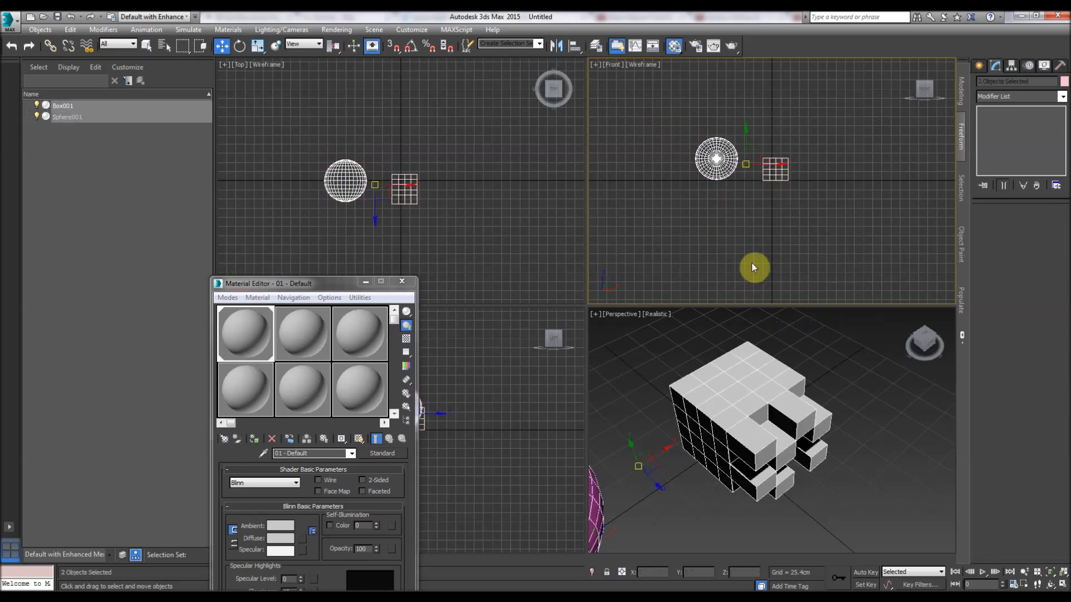
pyautogui.moveTo(757, 263)
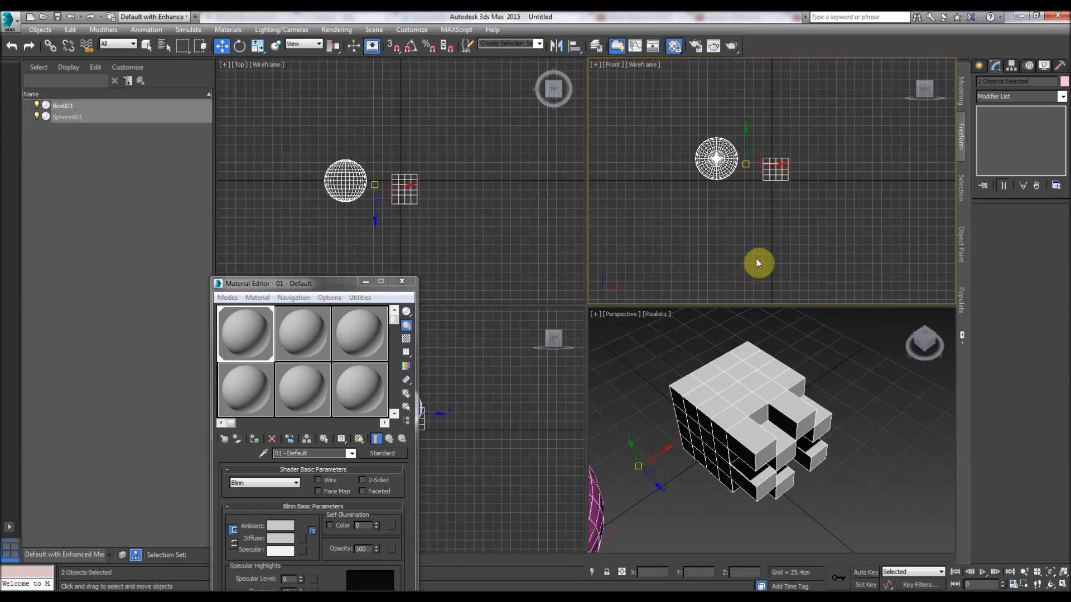
pyautogui.moveTo(620, 236)
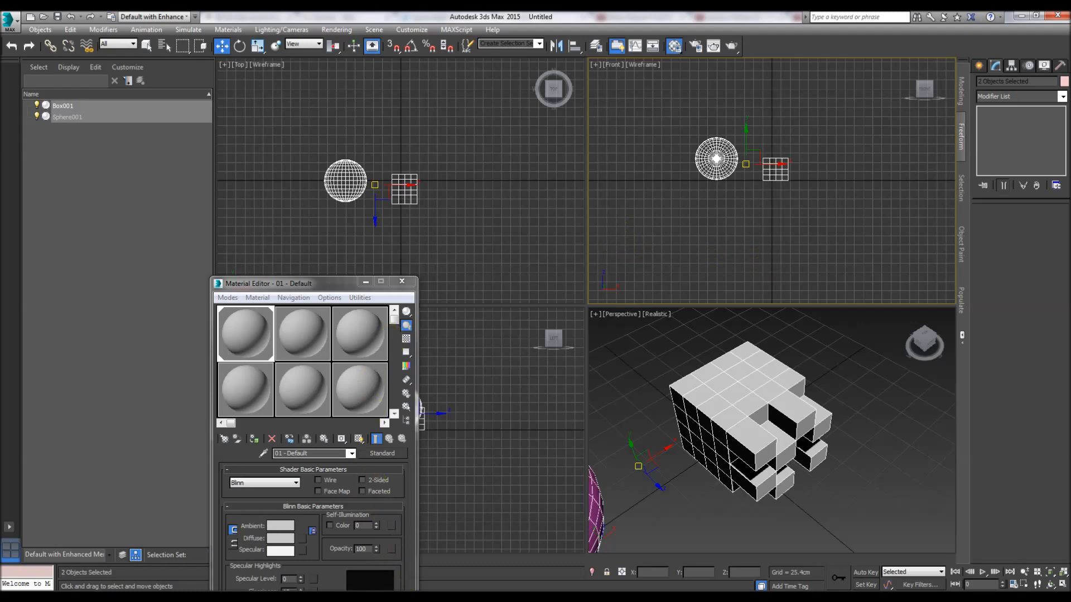
pyautogui.moveTo(432, 390)
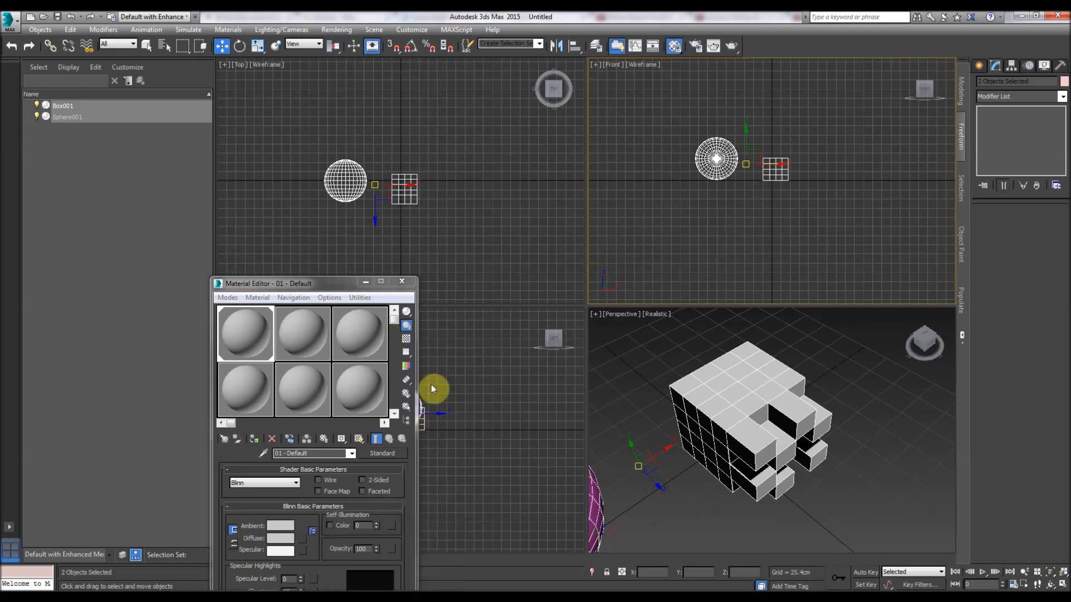